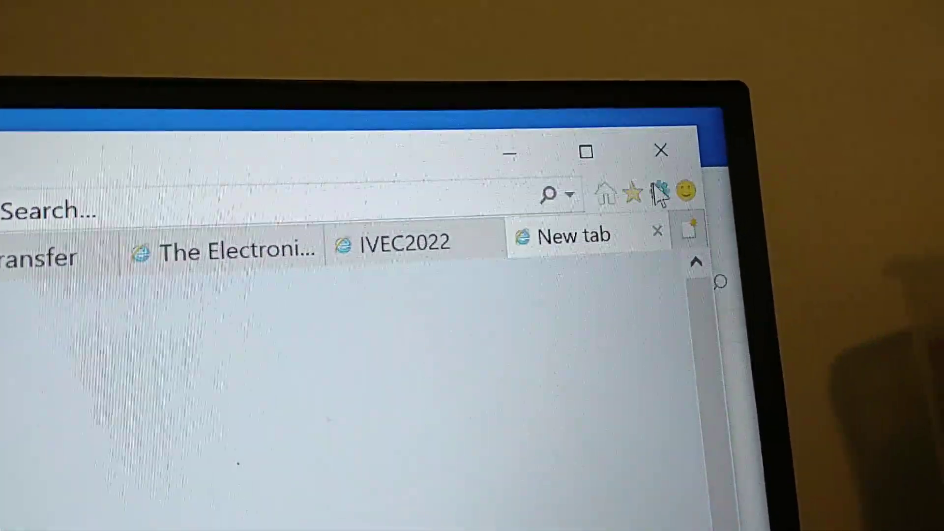
Bring up Internet Explorer's Tools menu from the gear icon on a blank tab
{"action": "left_click", "coordinate": [659, 194]}
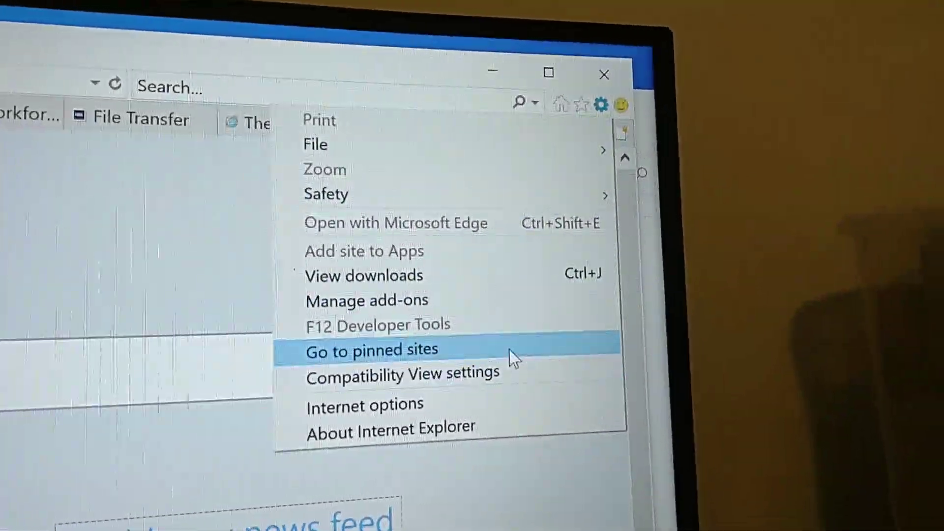
{"action": "mouse_move", "coordinate": [494, 411]}
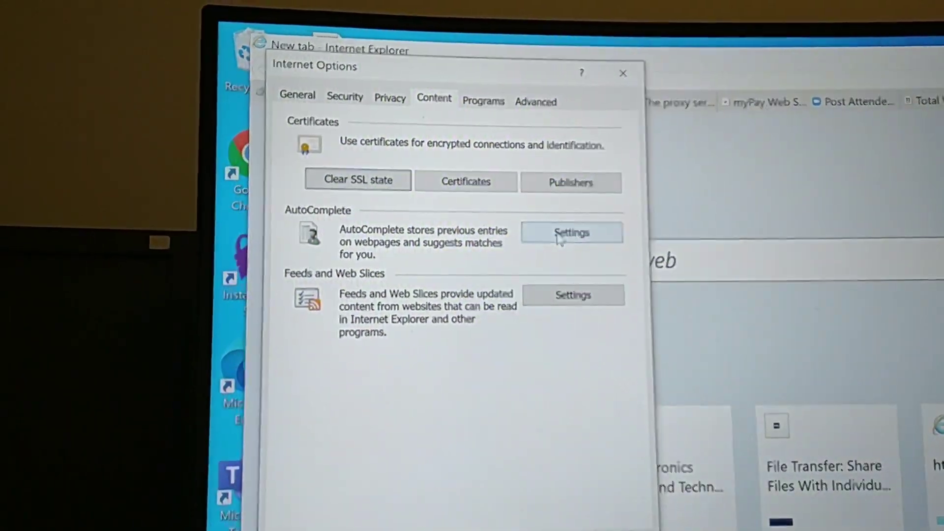
Reach AutoComplete Settings from the Content tab of Internet Options
{"action": "left_click", "coordinate": [572, 232]}
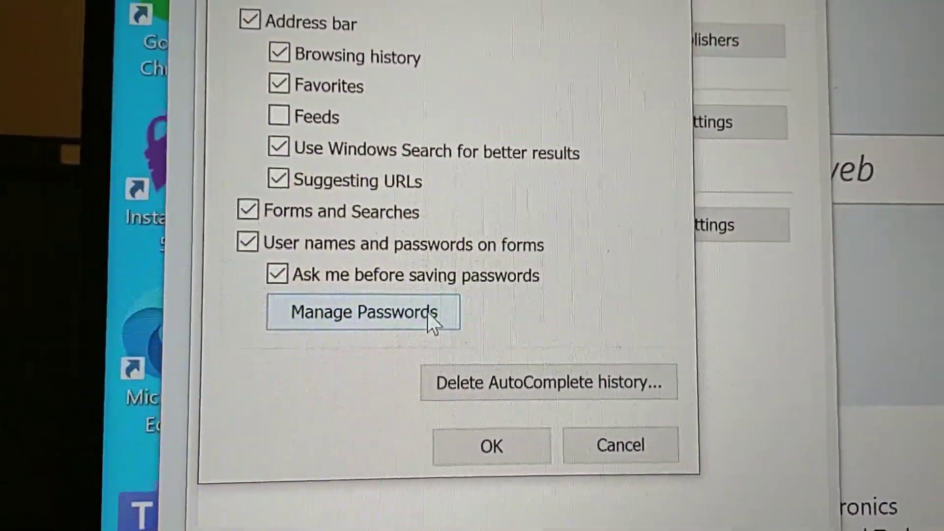
Go to Manage Passwords, landing in Credential Manager's Web Credentials list
{"action": "left_click", "coordinate": [365, 312]}
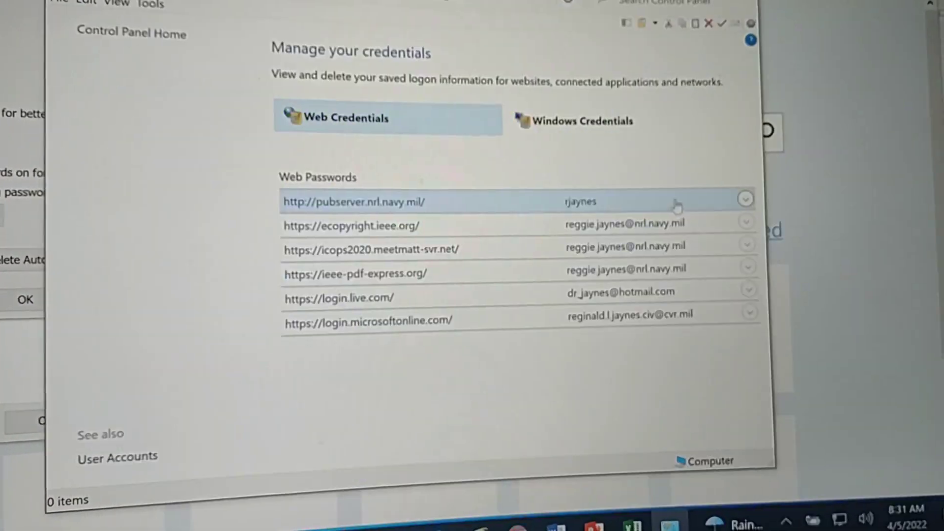
Expand the pubserver.nrl.navy.mil credential and request Show on its password, raising the Windows Security prompt
{"action": "left_click", "coordinate": [747, 198]}
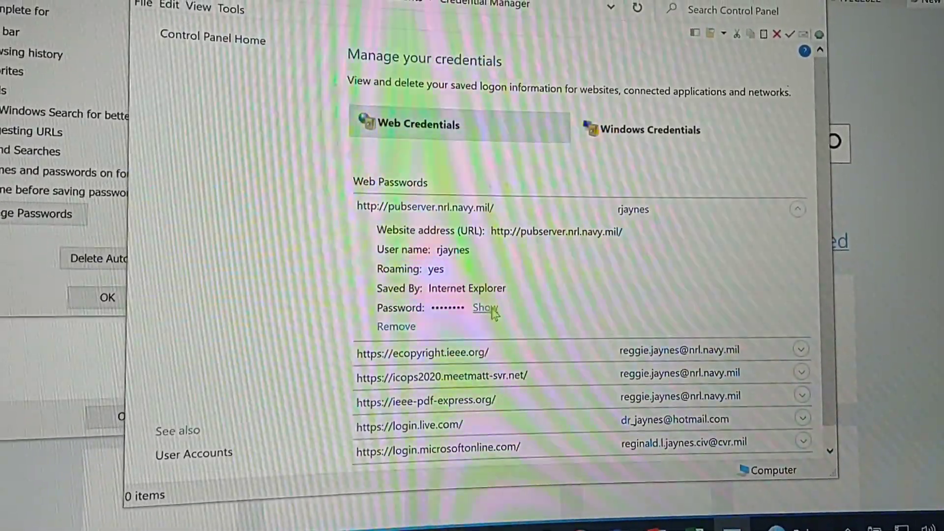
{"action": "left_click", "coordinate": [482, 308]}
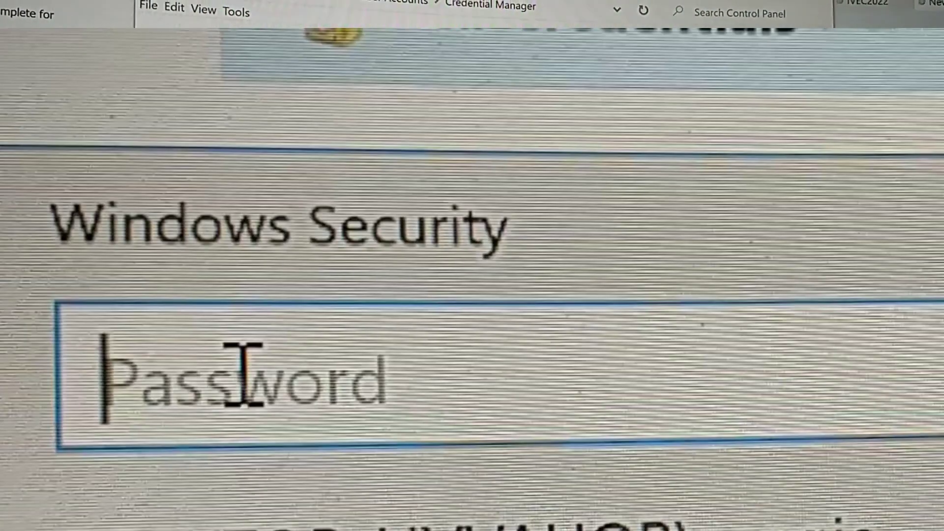